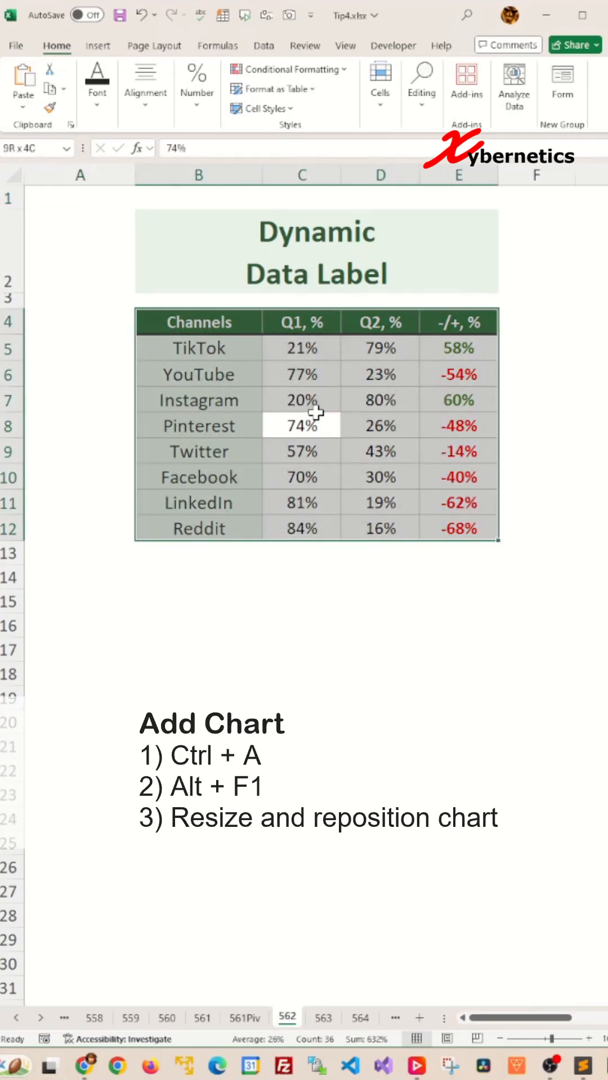
Insert the default chart of the channel Q1, Q2 and change table with Alt+F1.
{"action": "key", "text": "alt+F1"}
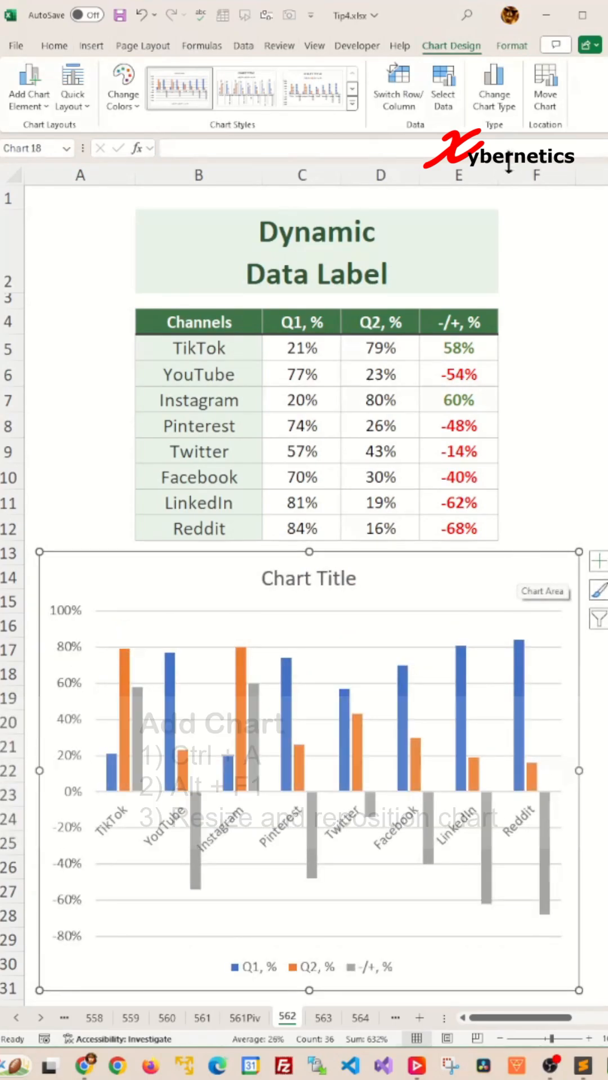
Change to a Combo chart with the -/+ series as a secondary-axis line.
{"action": "left_click", "coordinate": [494, 86]}
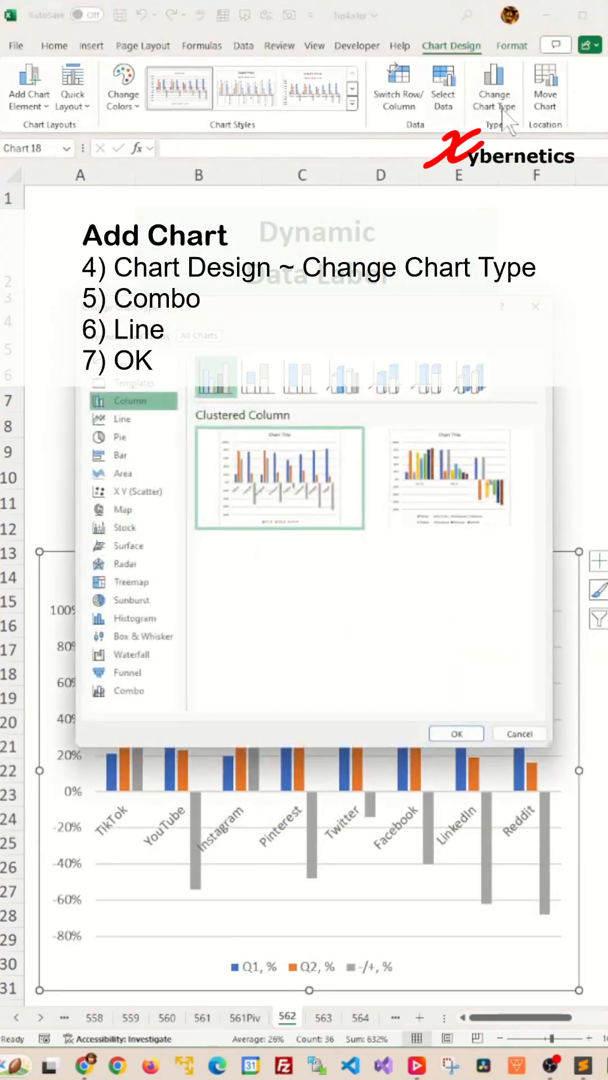
{"action": "mouse_move", "coordinate": [238, 634]}
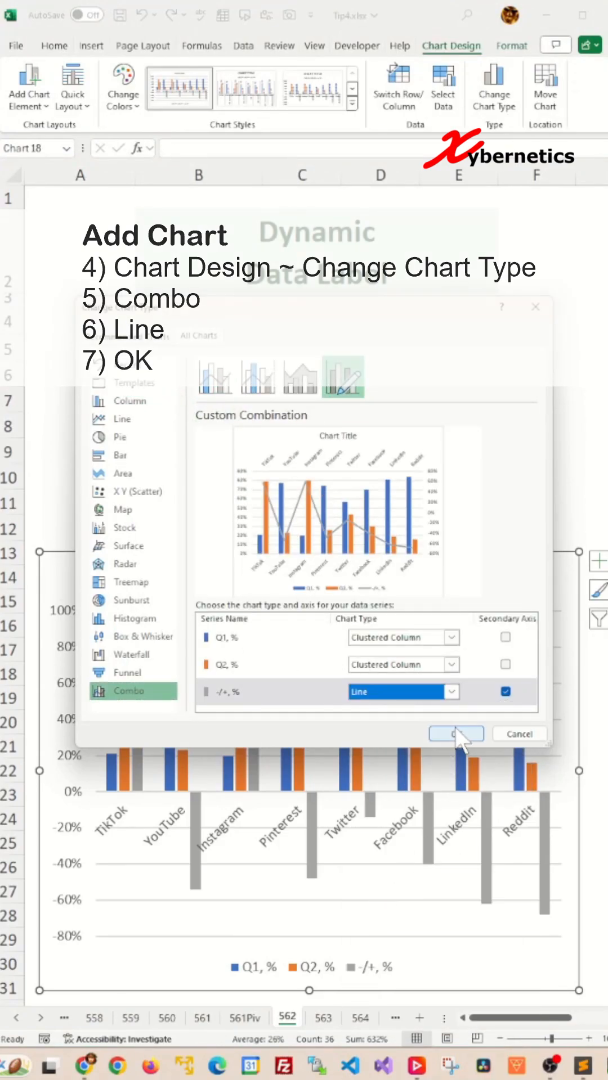
{"action": "left_click", "coordinate": [455, 733]}
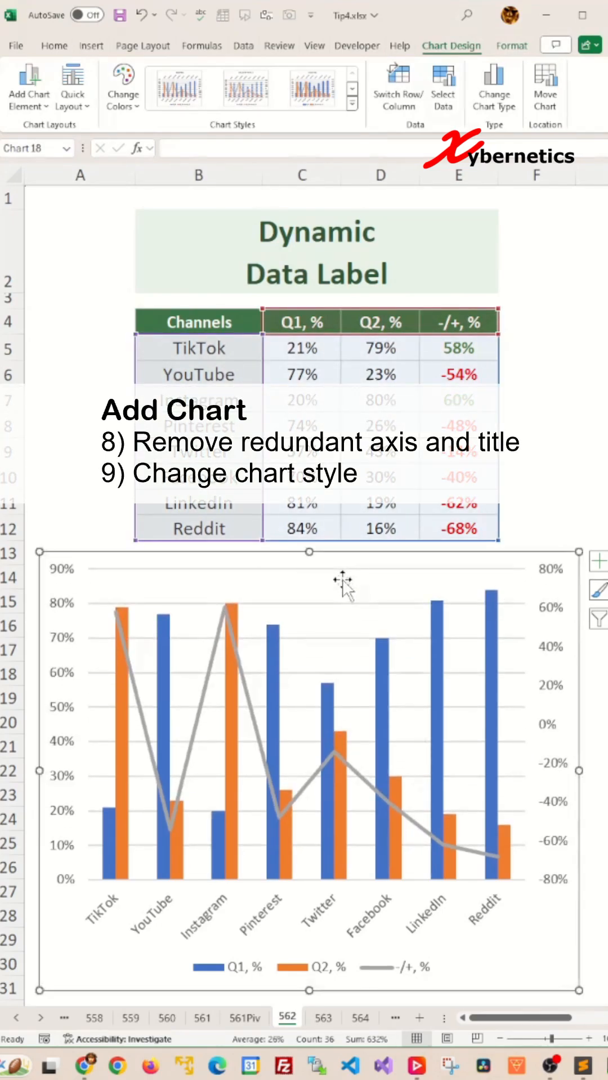
Remove the chart title and apply a new chart style.
{"action": "left_click", "coordinate": [285, 591]}
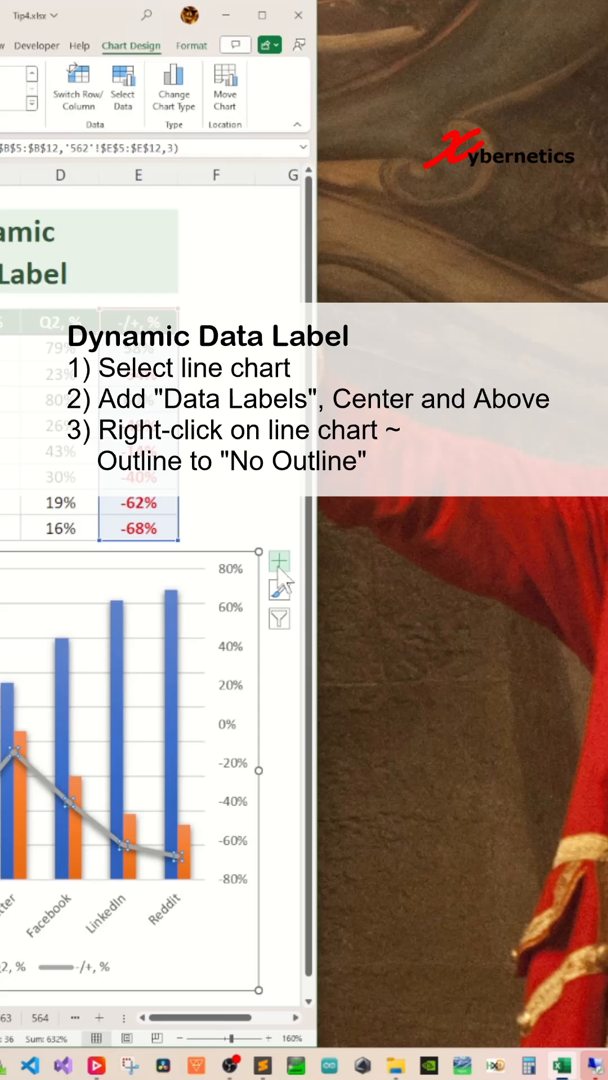
Add data labels above the change points, set the line to No Outline, and open label options.
{"action": "left_click", "coordinate": [278, 560]}
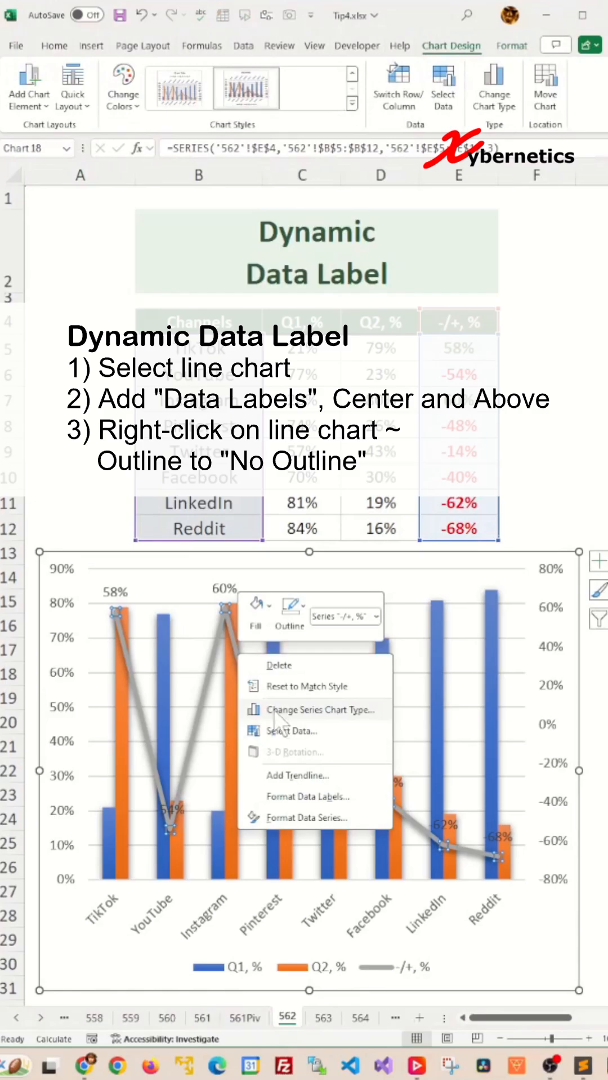
{"action": "left_click", "coordinate": [289, 613]}
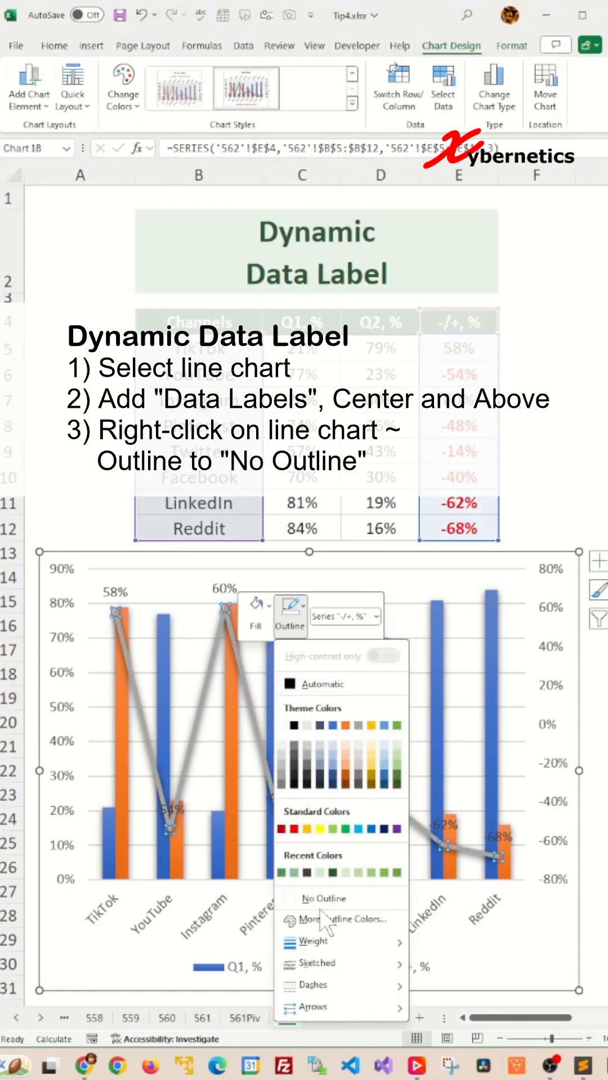
{"action": "left_click", "coordinate": [322, 898]}
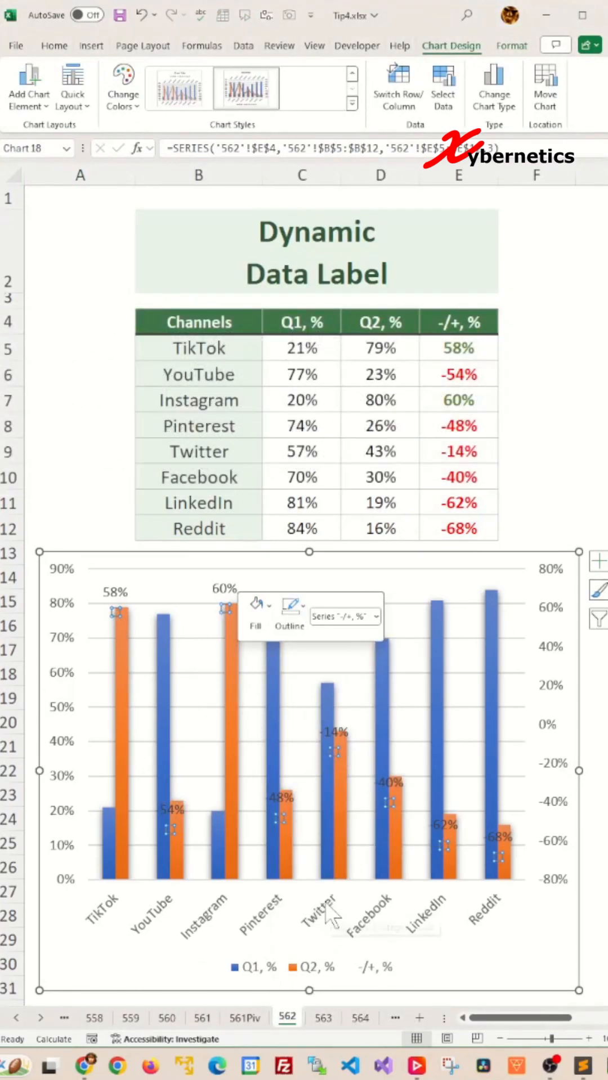
{"action": "right_click", "coordinate": [220, 608]}
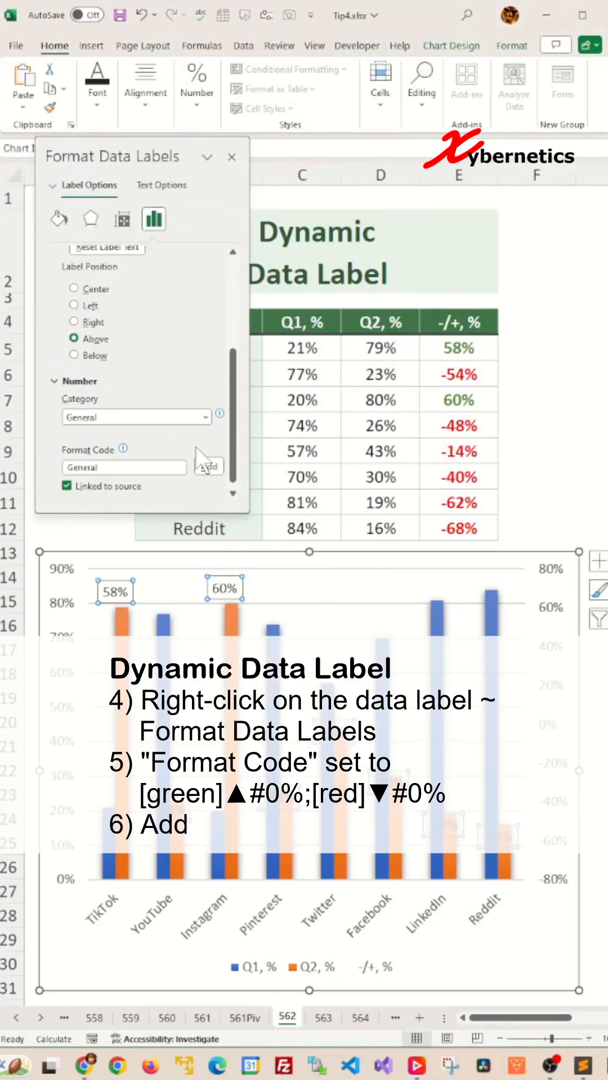
Begin the labels' custom number format code with '[green]'.
{"action": "left_click", "coordinate": [124, 467]}
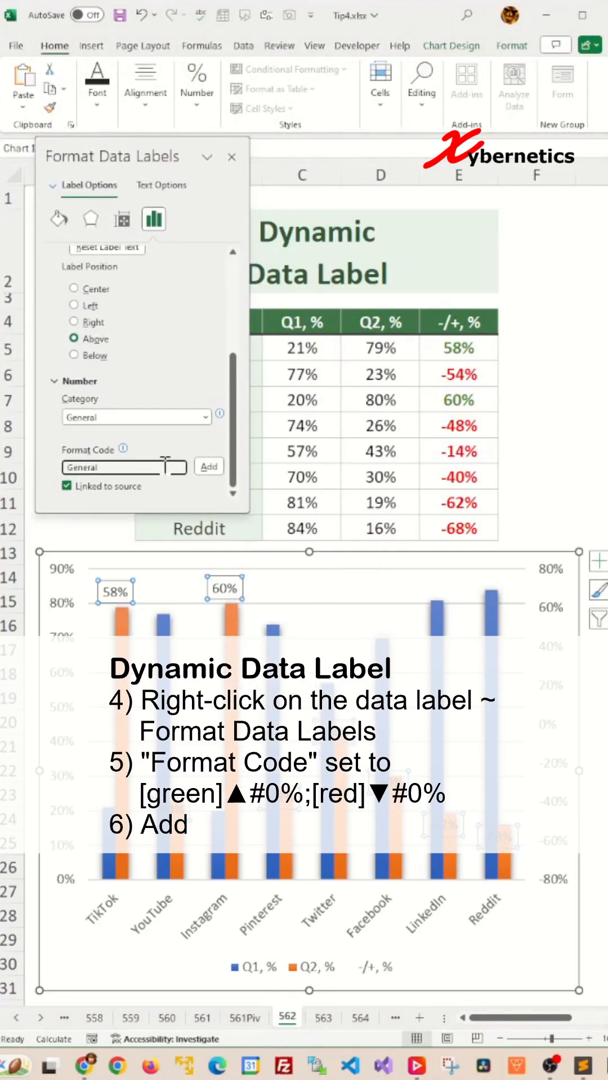
{"action": "type", "text": "[green]"}
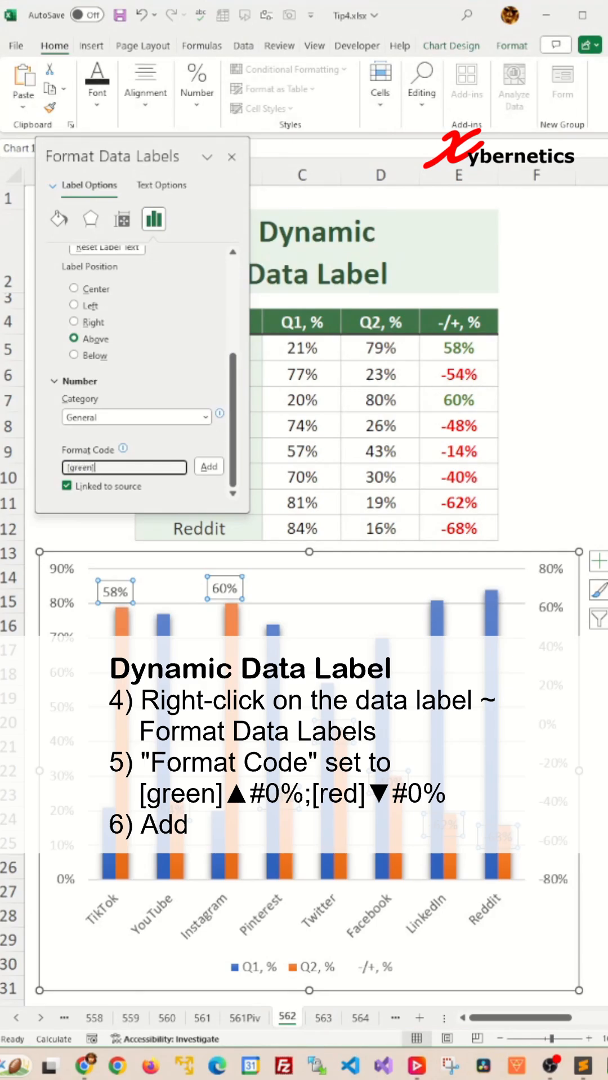